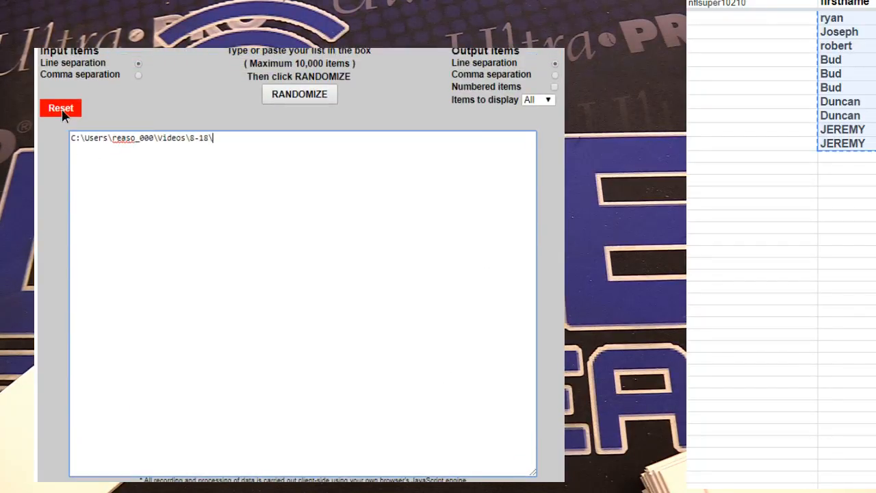
{"action": "left_click", "coordinate": [60, 108]}
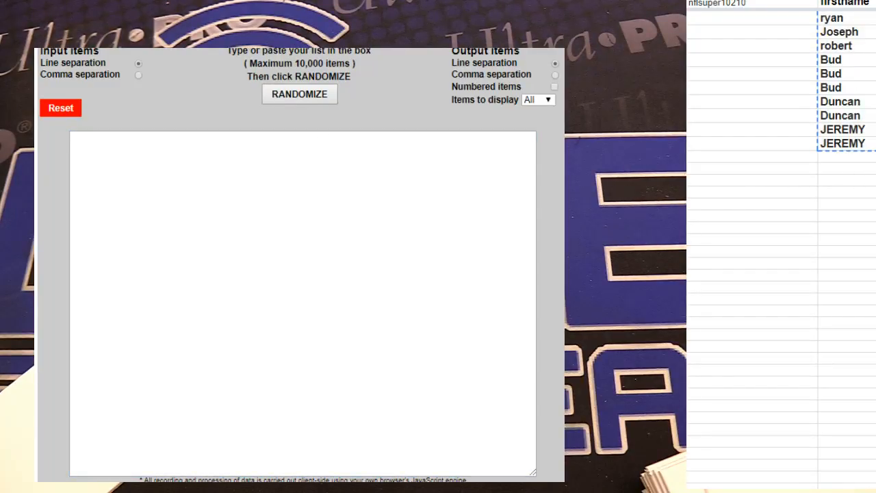
{"action": "left_click", "coordinate": [299, 94]}
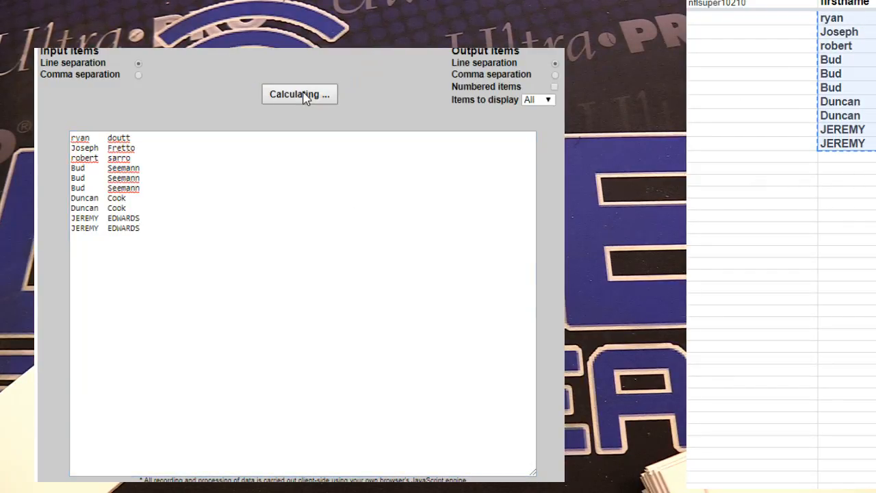
{"action": "left_click", "coordinate": [299, 94]}
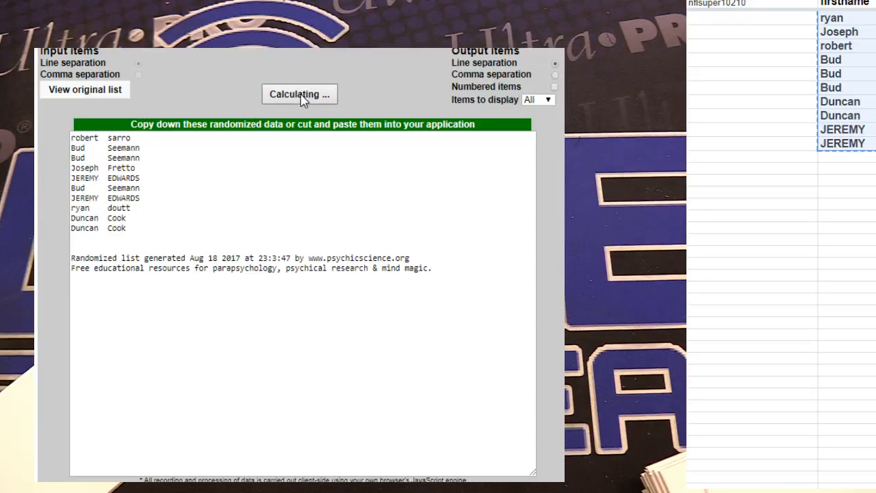
{"action": "left_click", "coordinate": [299, 94]}
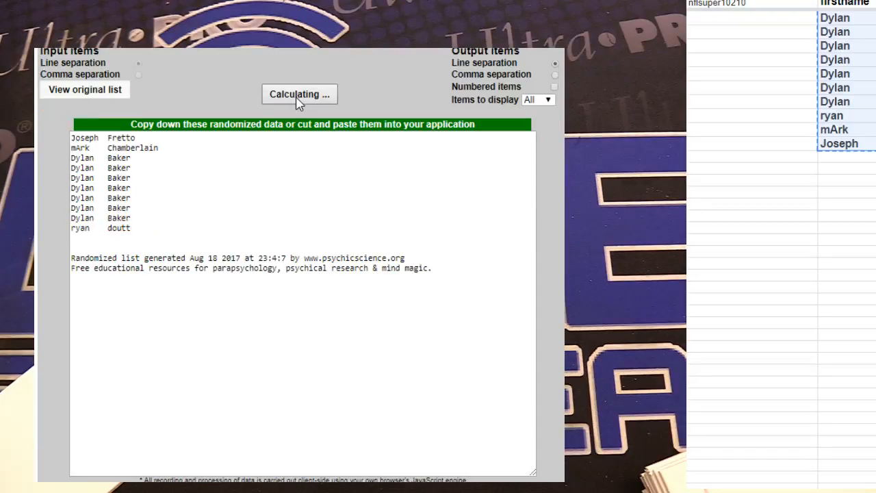
{"action": "left_click", "coordinate": [299, 94]}
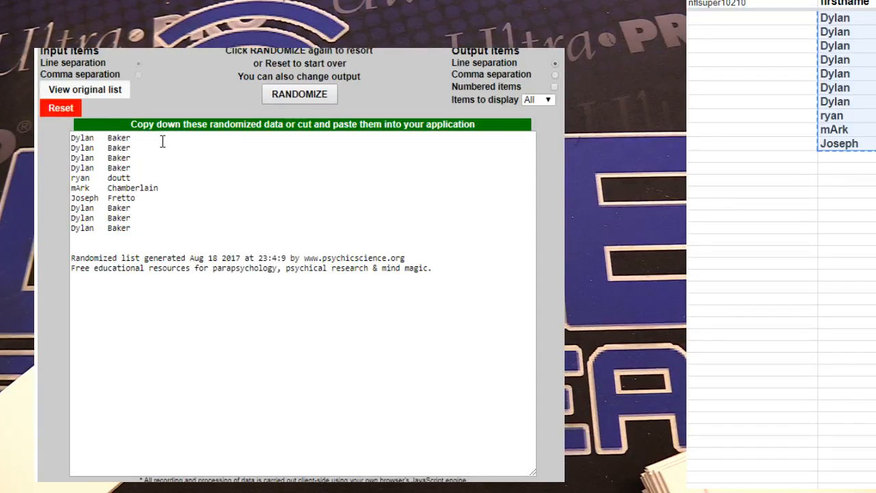
{"action": "left_click_drag", "start_coordinate": [82, 138], "coordinate": [130, 148]}
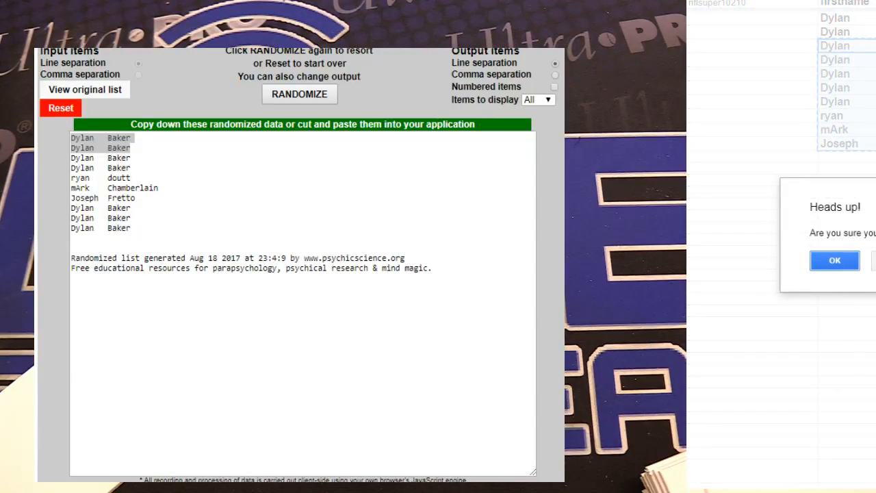
{"action": "left_click", "coordinate": [834, 260]}
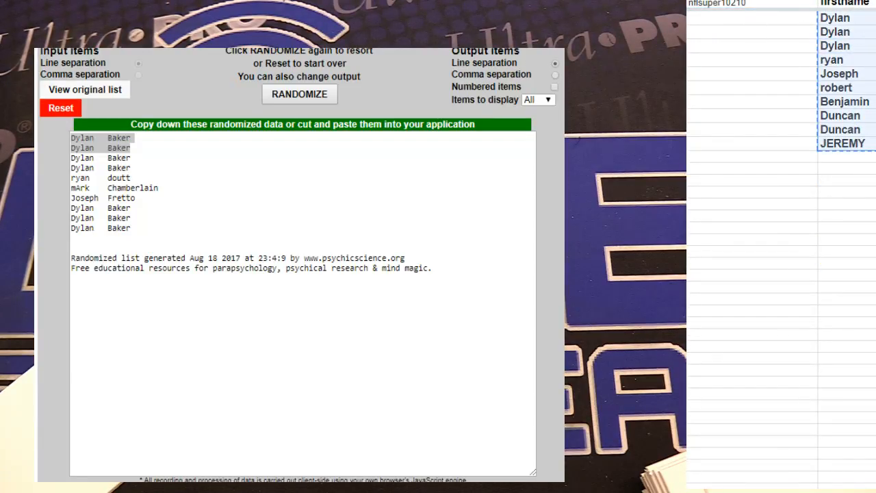
{"action": "left_click", "coordinate": [84, 89]}
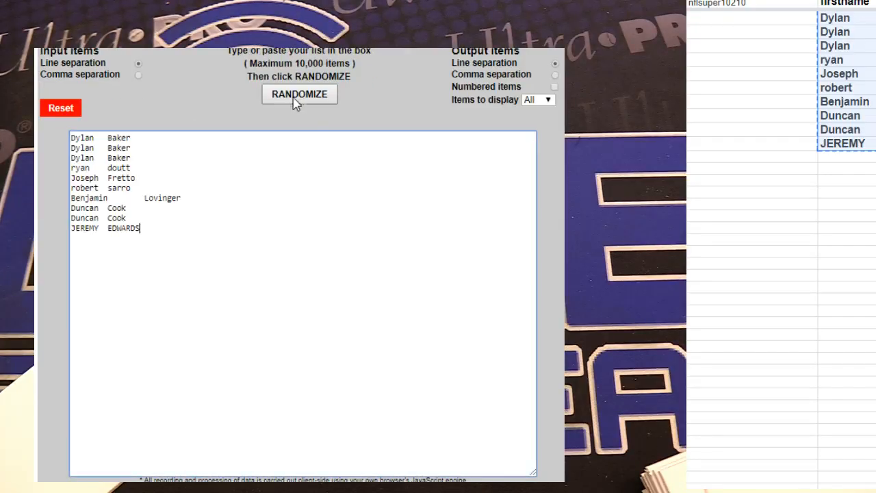
{"action": "left_click", "coordinate": [299, 93]}
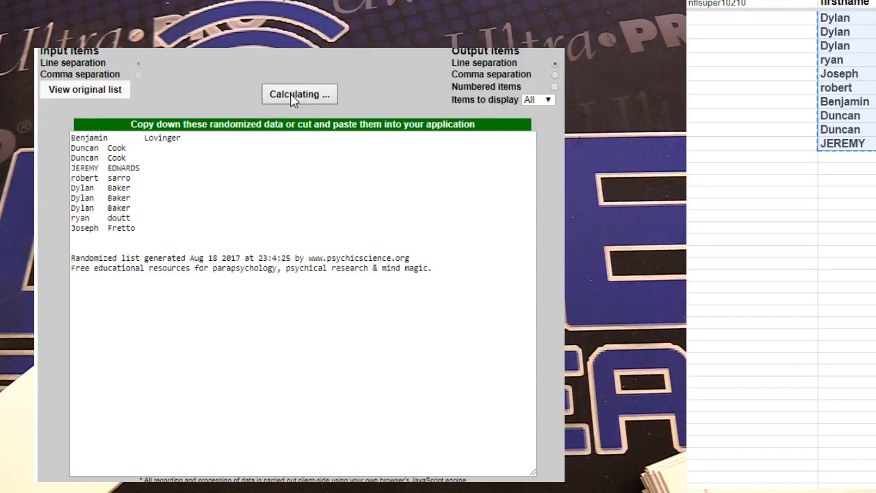
{"action": "left_click", "coordinate": [299, 94]}
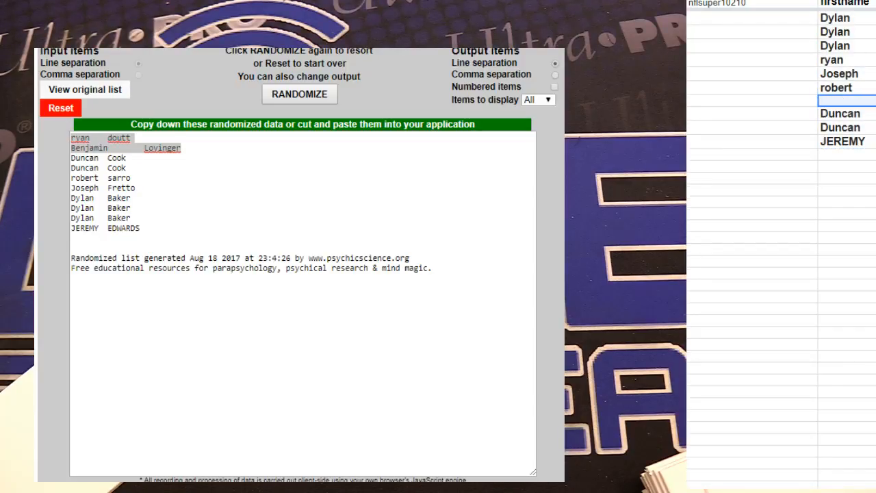
{"action": "mouse_move", "coordinate": [869, 135]}
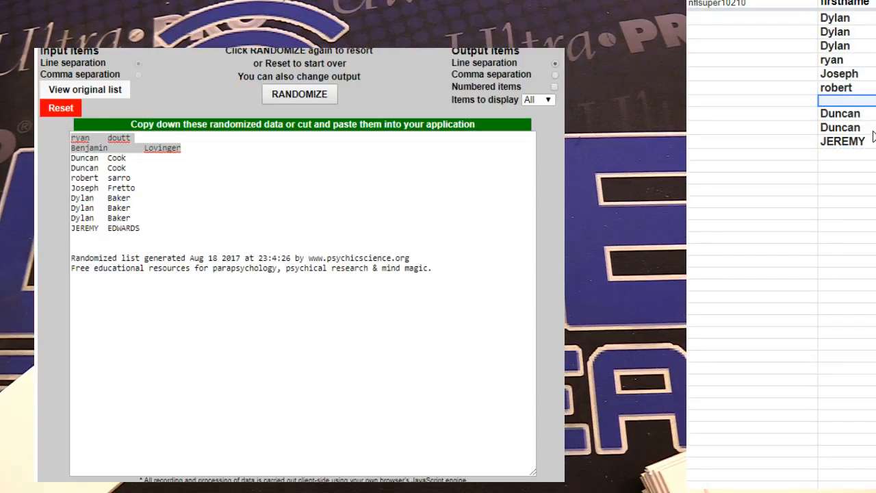